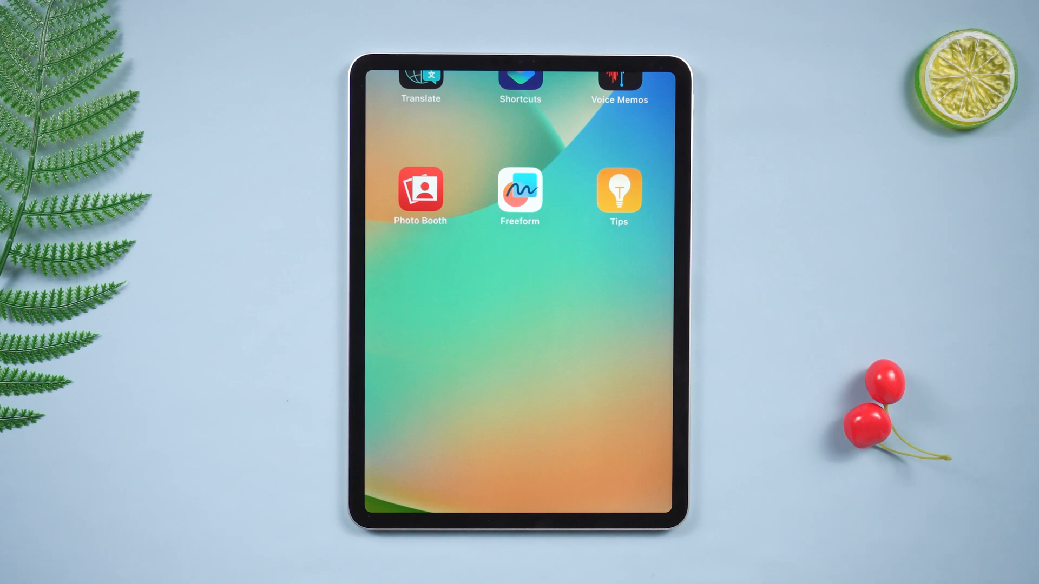
Navigate from the iPad home screen through Settings and Accessibility to the Zoom settings.
scroll("left", 3)
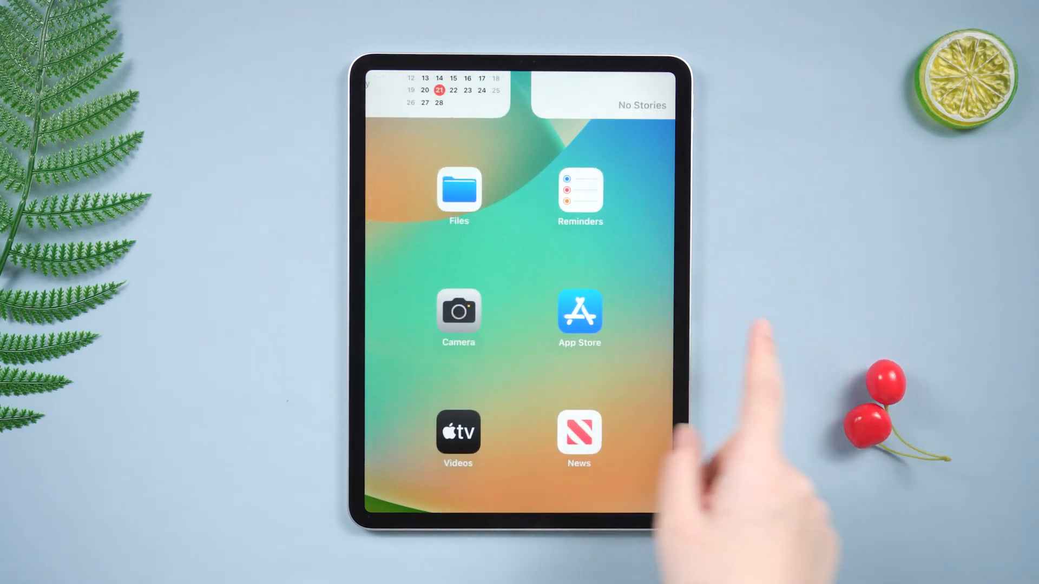
scroll("left", 3)
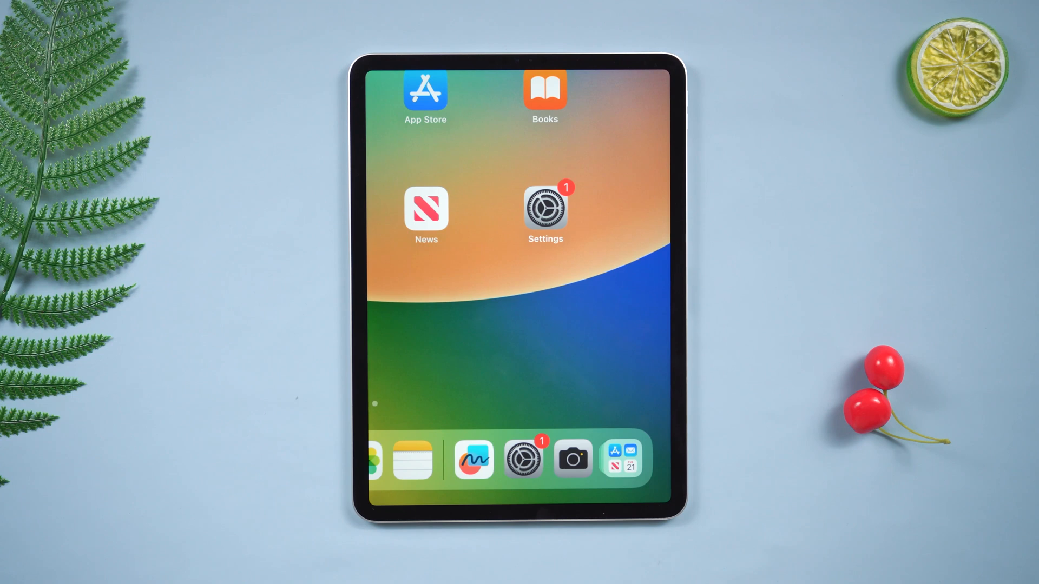
left_click(544, 205)
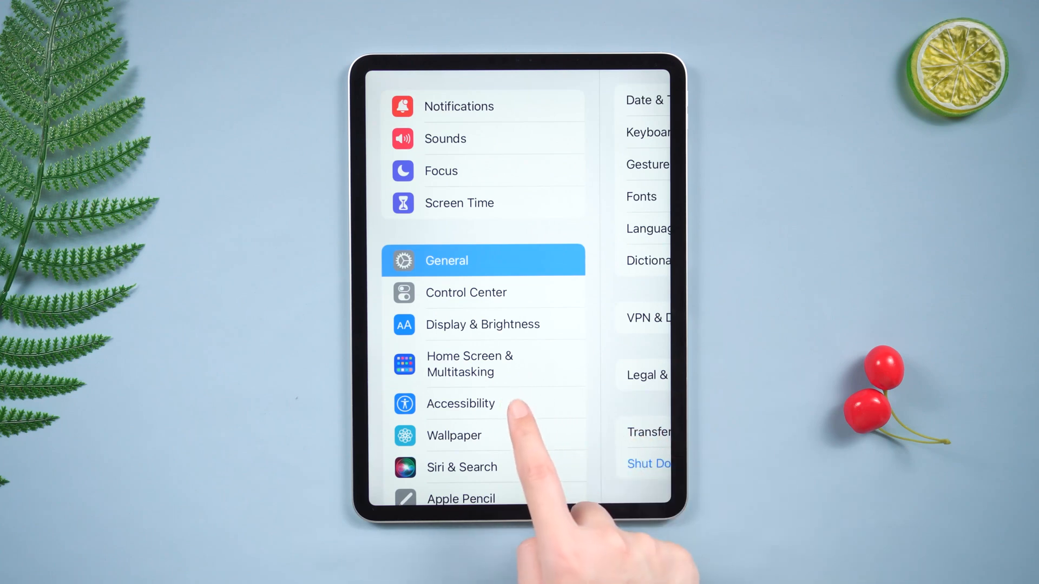
left_click(461, 403)
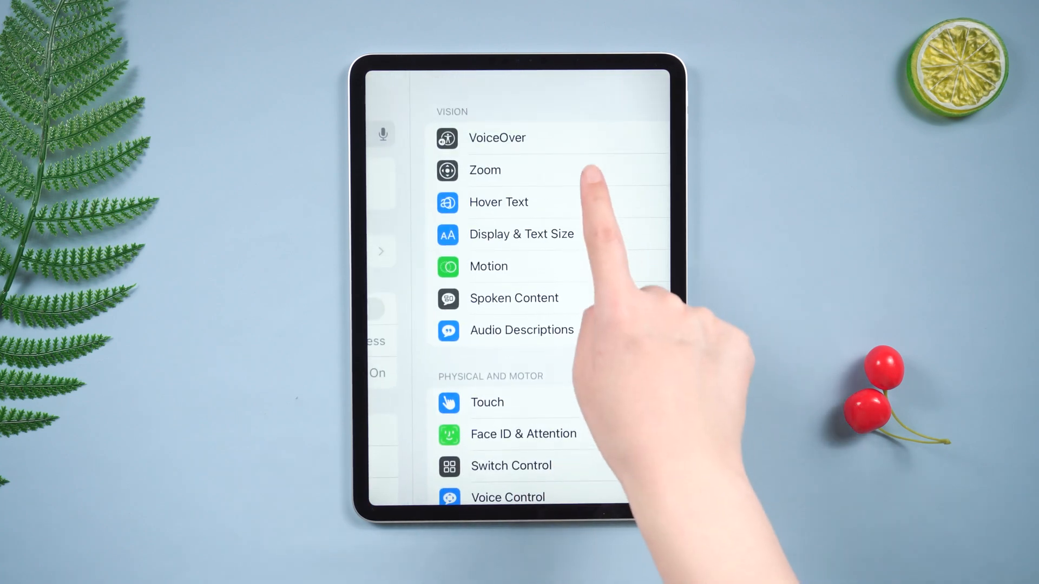
left_click(485, 170)
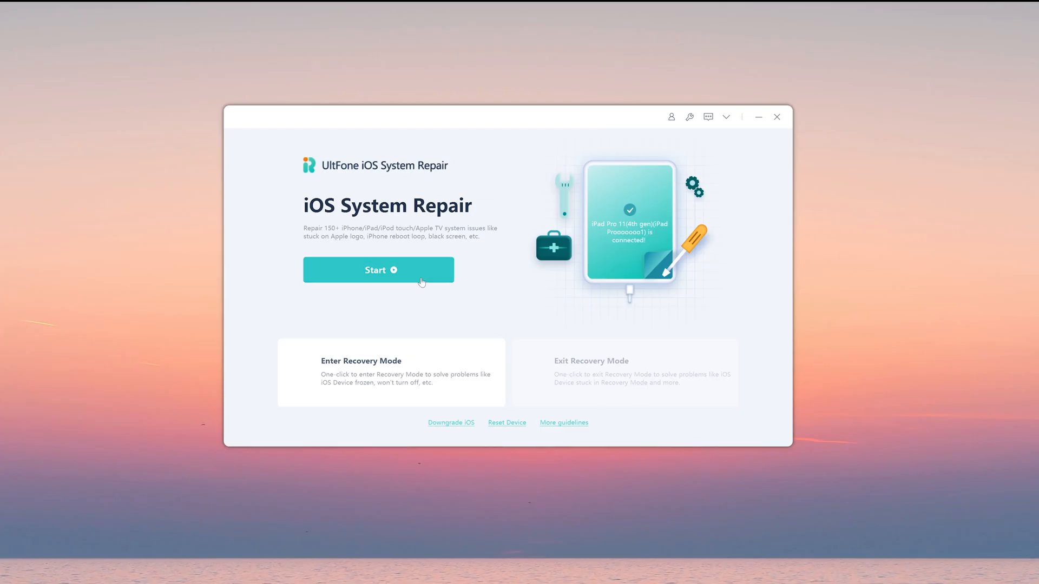
Start the repair and choose Standard Repair, which keeps the iPad's data.
left_click(379, 270)
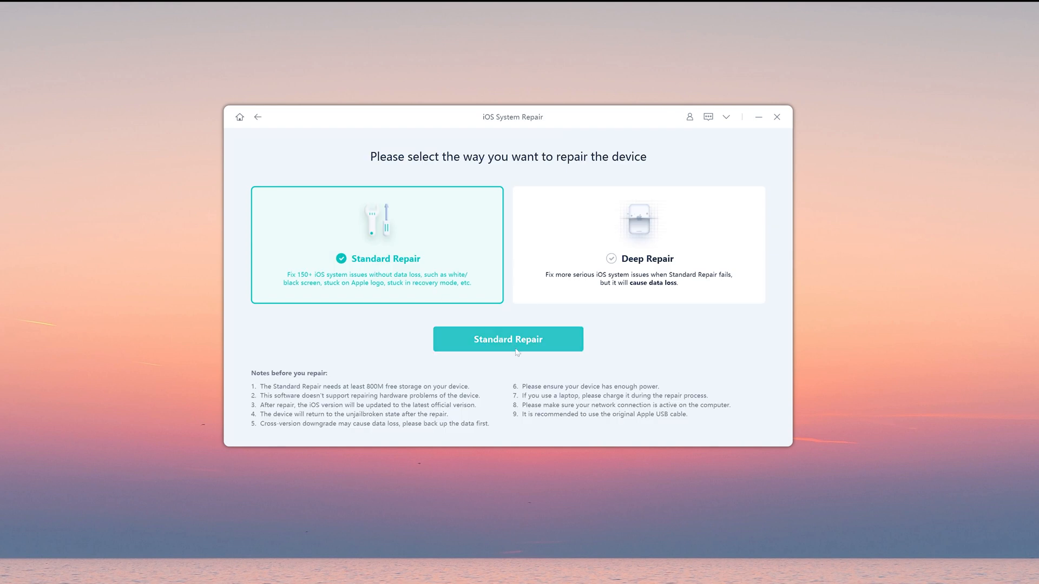
left_click(508, 339)
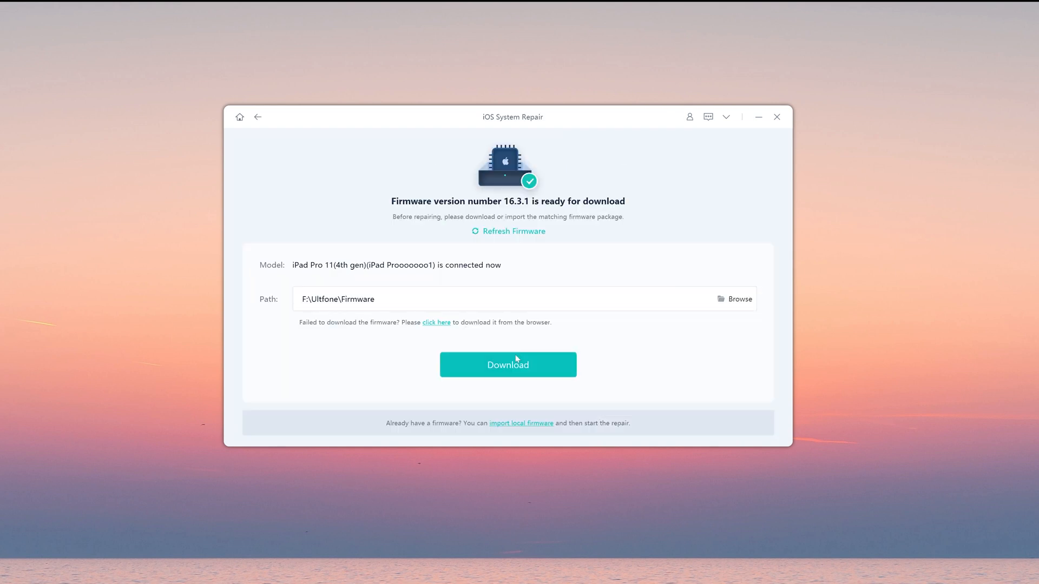
Download the 16.3.1 firmware package and start Standard Repair on the iPad Pro.
left_click(507, 364)
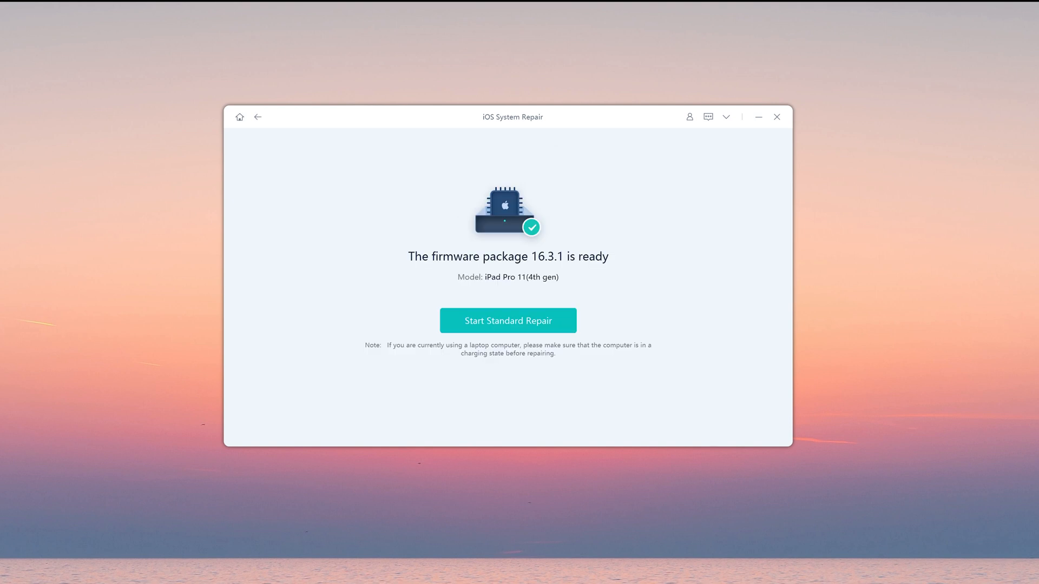
mouse_move(539, 333)
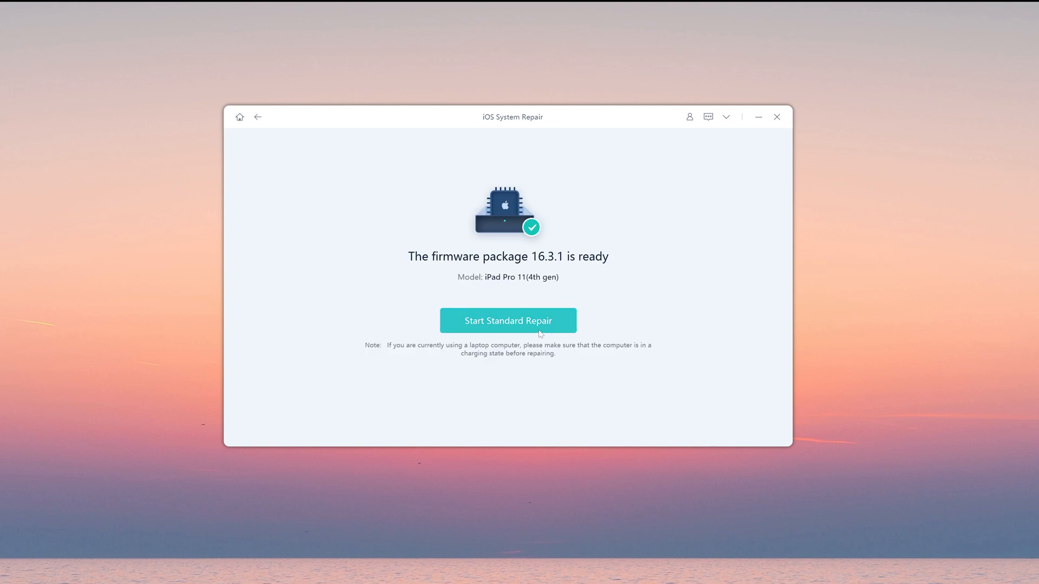
left_click(509, 320)
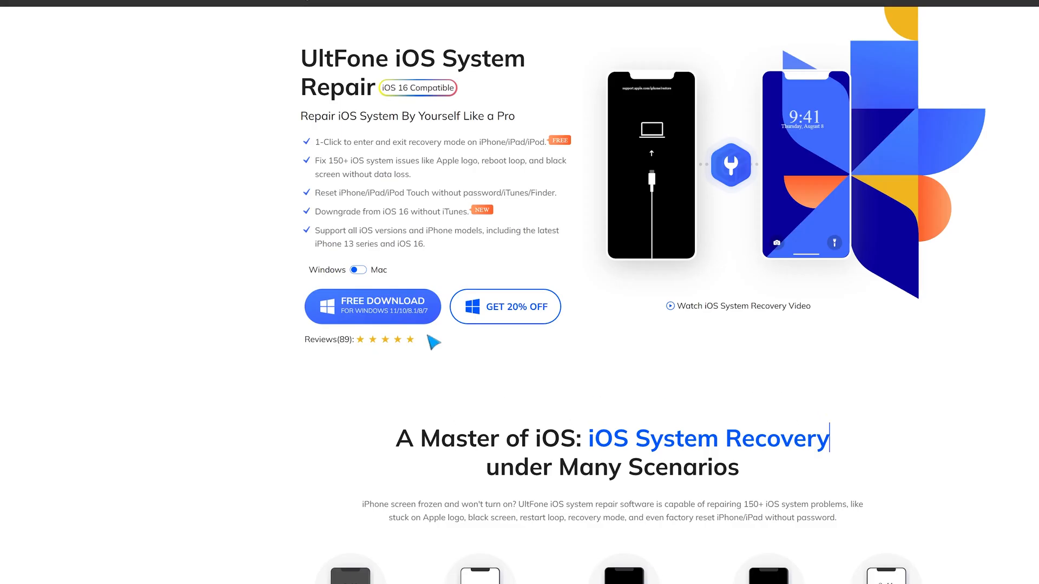
Download the iOS System Repair Windows installer from the UltFone product page.
left_click(382, 312)
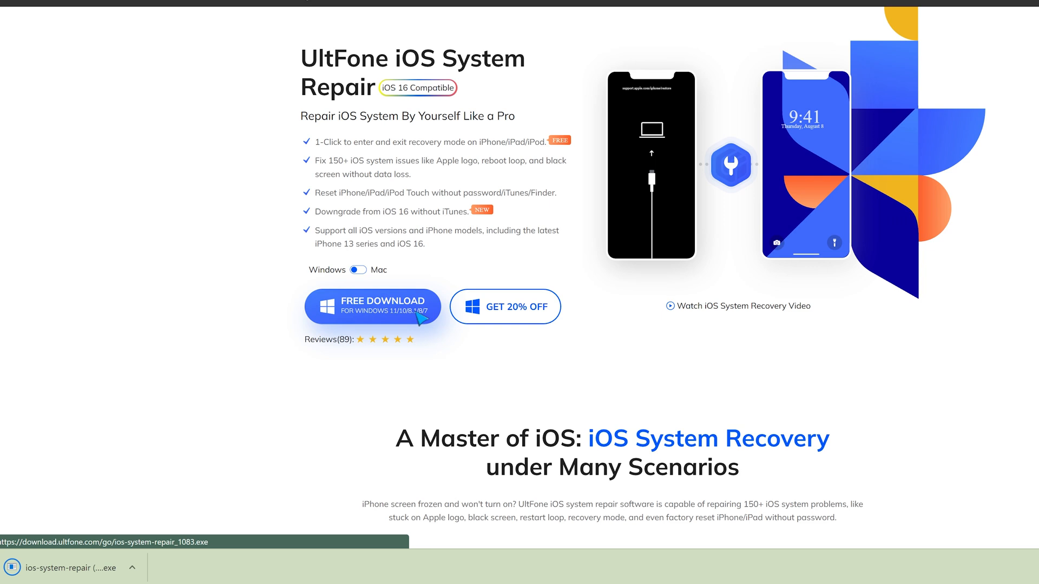